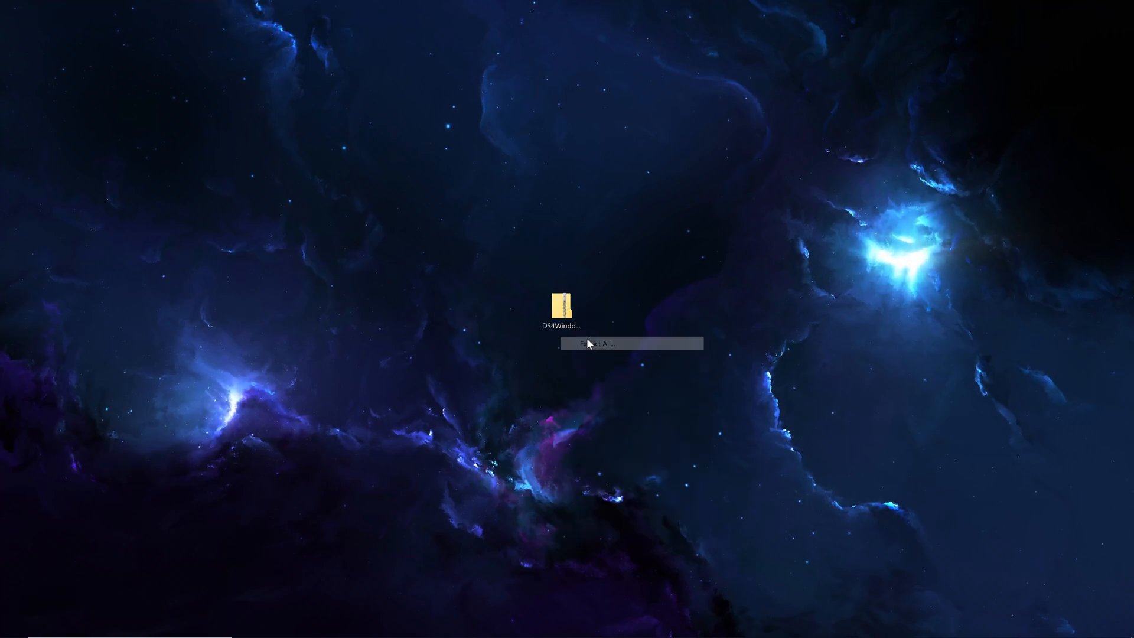
Extract the DS4Windows archive and launch DS4Windows.exe from the extracted folder.
{"action": "left_click", "coordinate": [594, 343]}
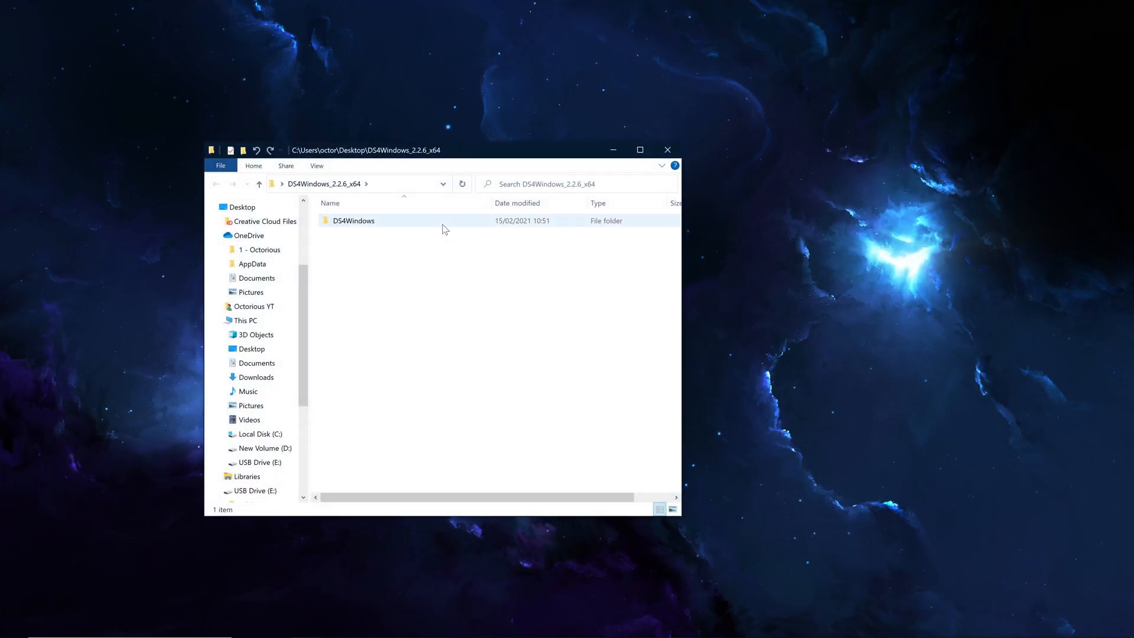
{"action": "double_click", "coordinate": [353, 221]}
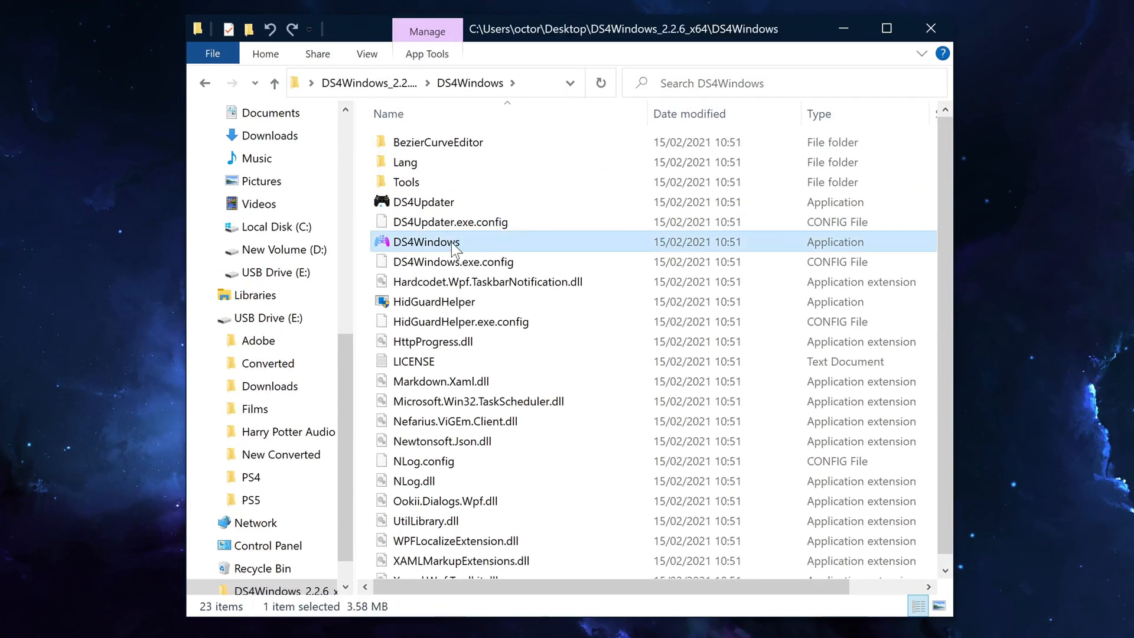
{"action": "double_click", "coordinate": [426, 241]}
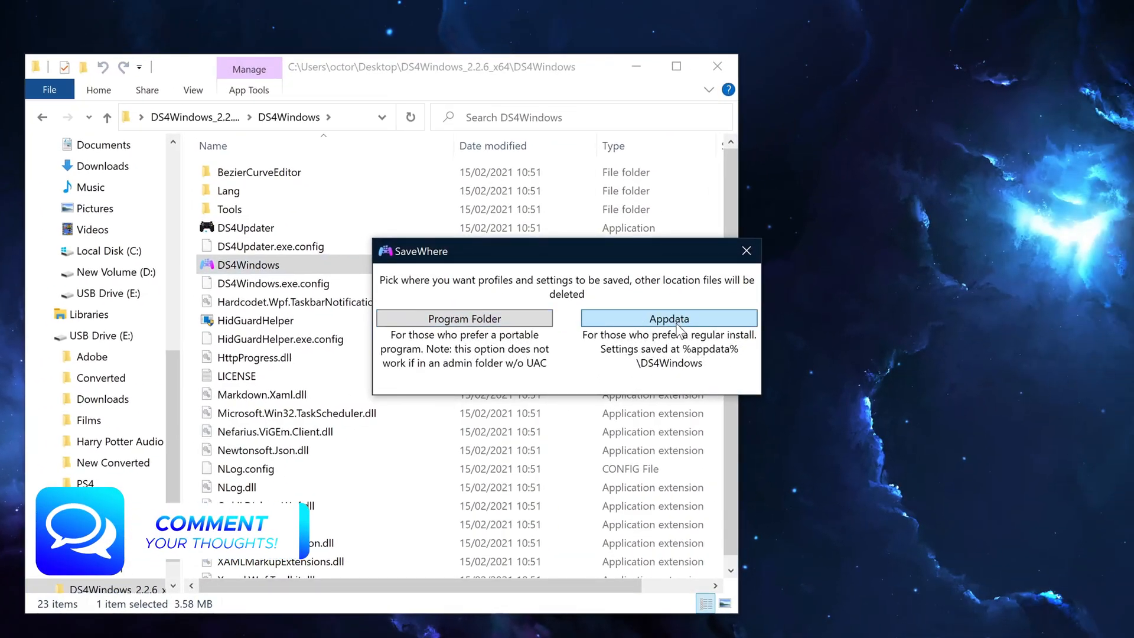
Store DS4Windows profiles and settings in the AppData location.
{"action": "left_click", "coordinate": [668, 317]}
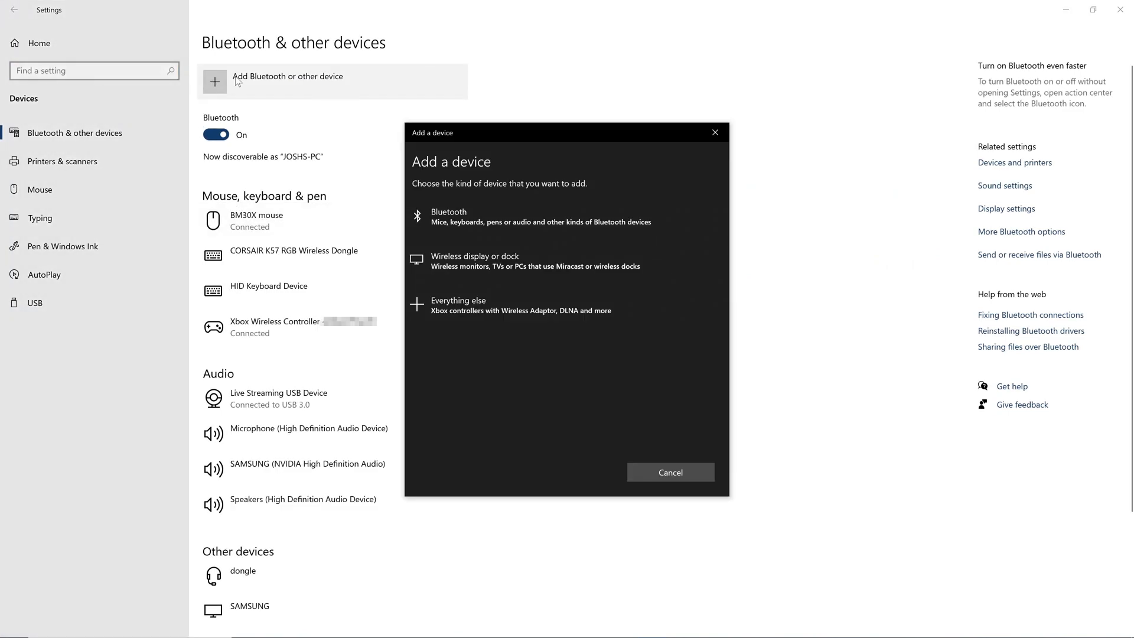
Choose Bluetooth as the device type to pair the controller.
{"action": "left_click", "coordinate": [449, 216]}
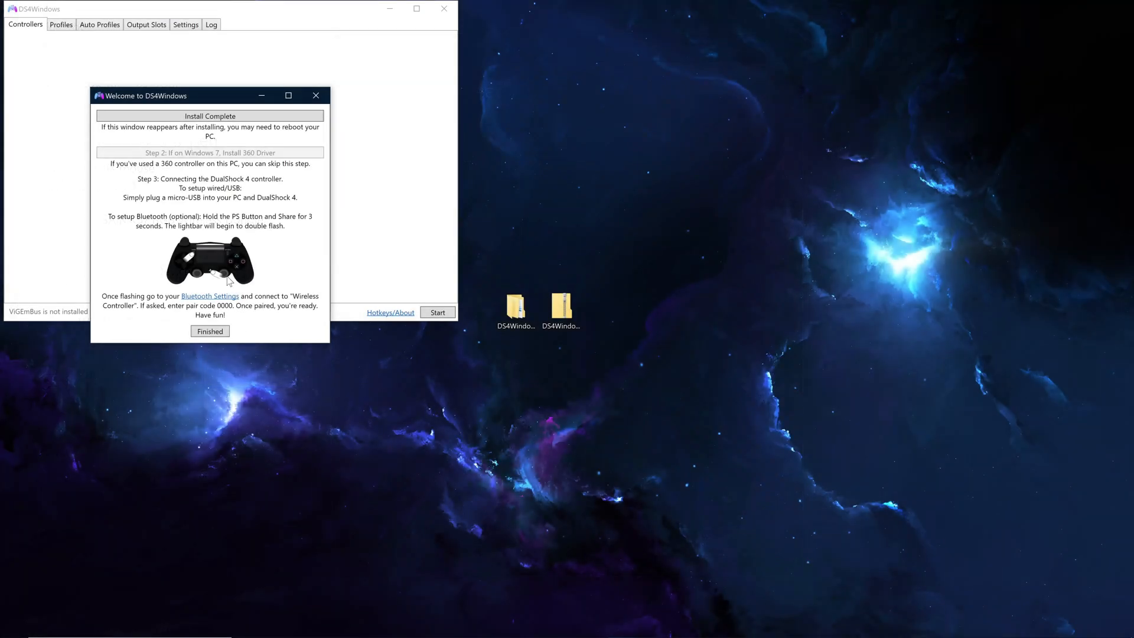
Finish the Welcome to DS4Windows setup guide.
{"action": "left_click", "coordinate": [211, 331]}
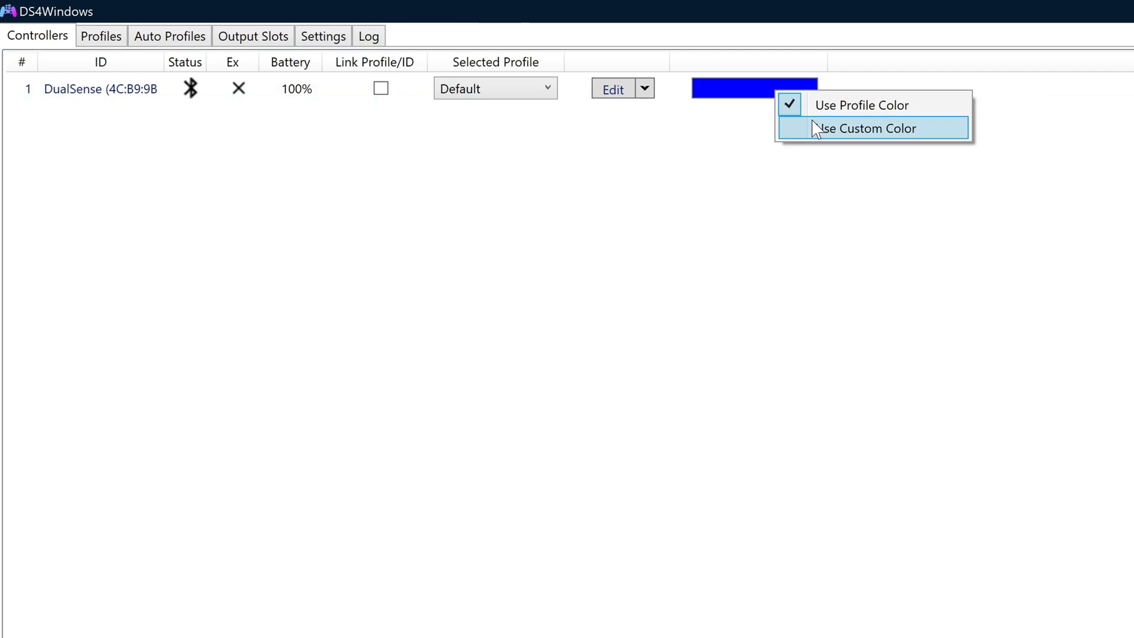
Set the DualSense lightbar to a custom light-blue colour.
{"action": "left_click", "coordinate": [864, 127]}
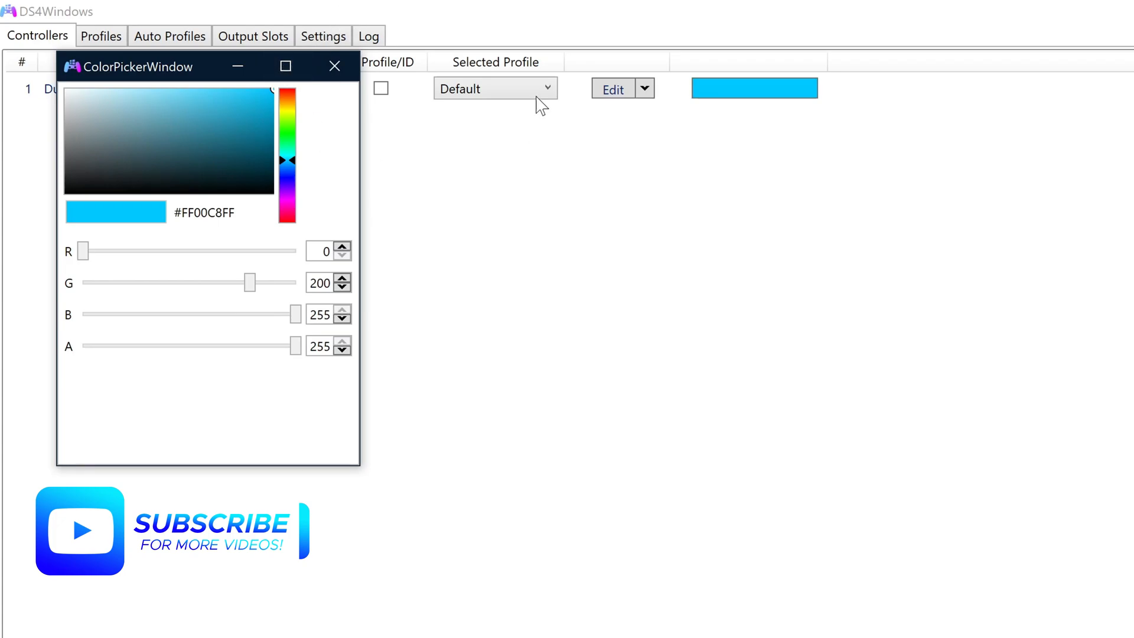
{"action": "left_click", "coordinate": [333, 66]}
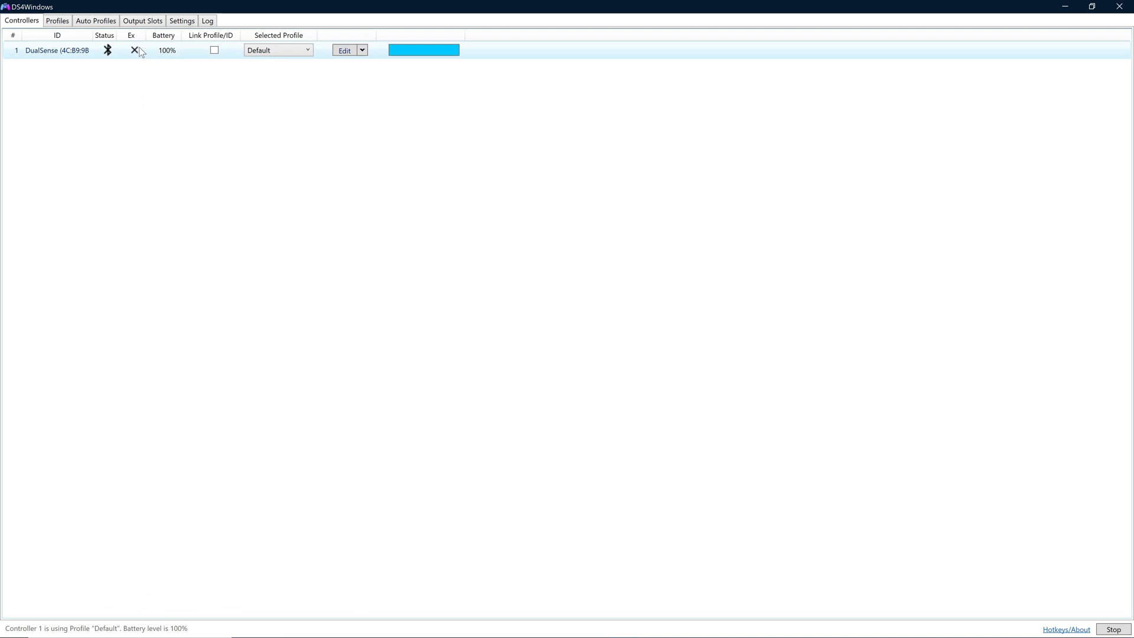
Edit the Default profile, keeping the touchpad acting as a mouse.
{"action": "left_click", "coordinate": [57, 20]}
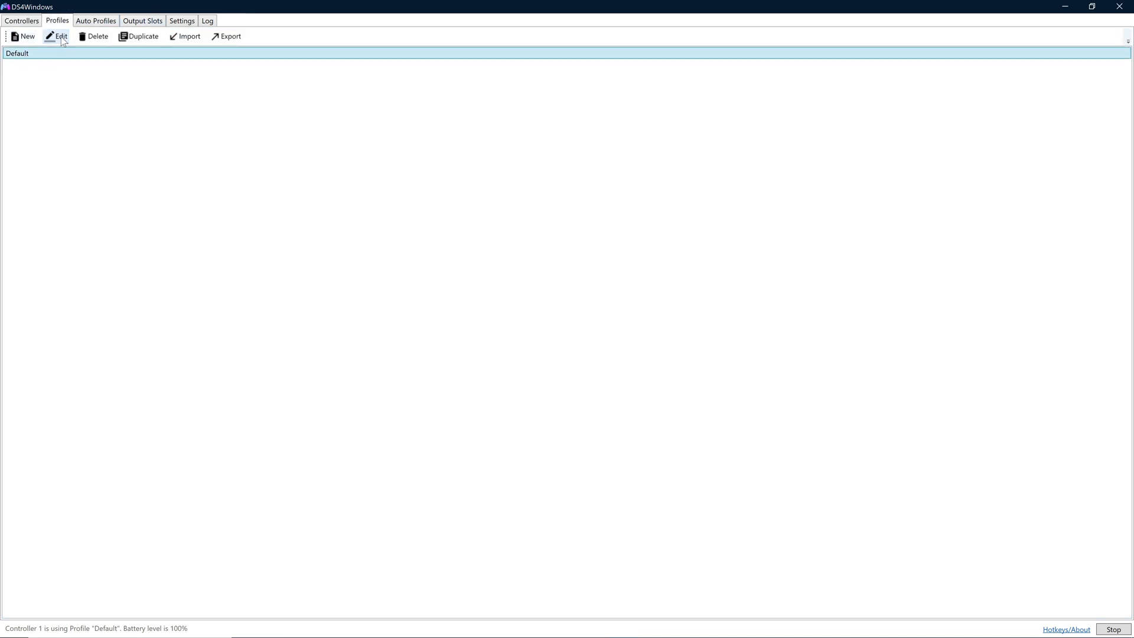
{"action": "left_click", "coordinate": [61, 36]}
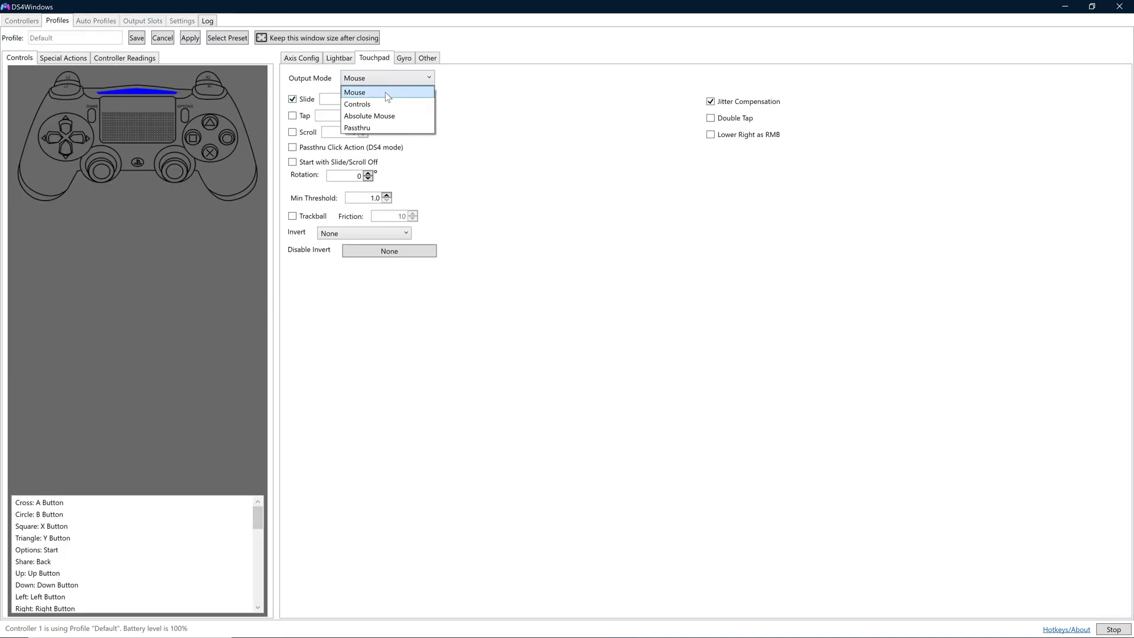
{"action": "left_click", "coordinate": [428, 58]}
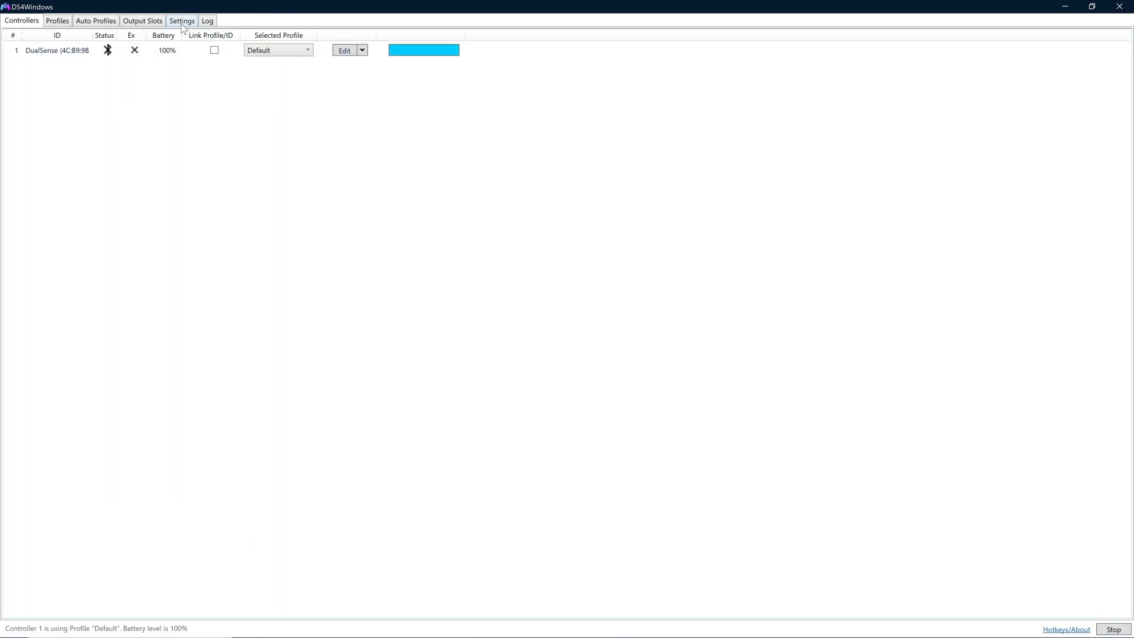
Enable Run At Startup and Start Minimized in DS4Windows settings.
{"action": "left_click", "coordinate": [182, 20]}
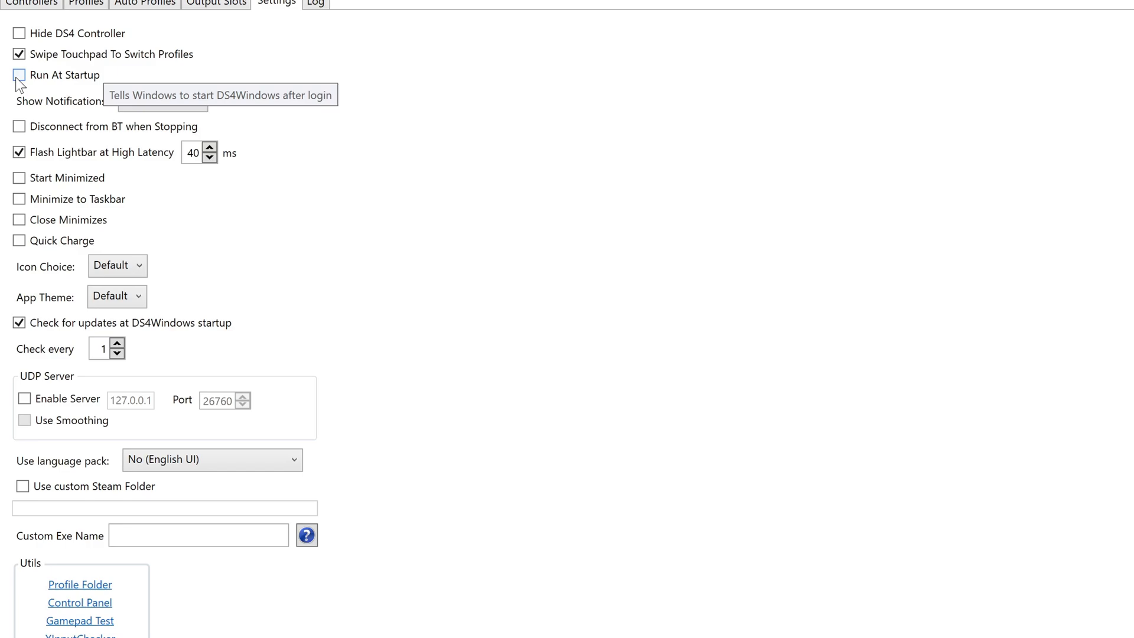
{"action": "left_click", "coordinate": [20, 74]}
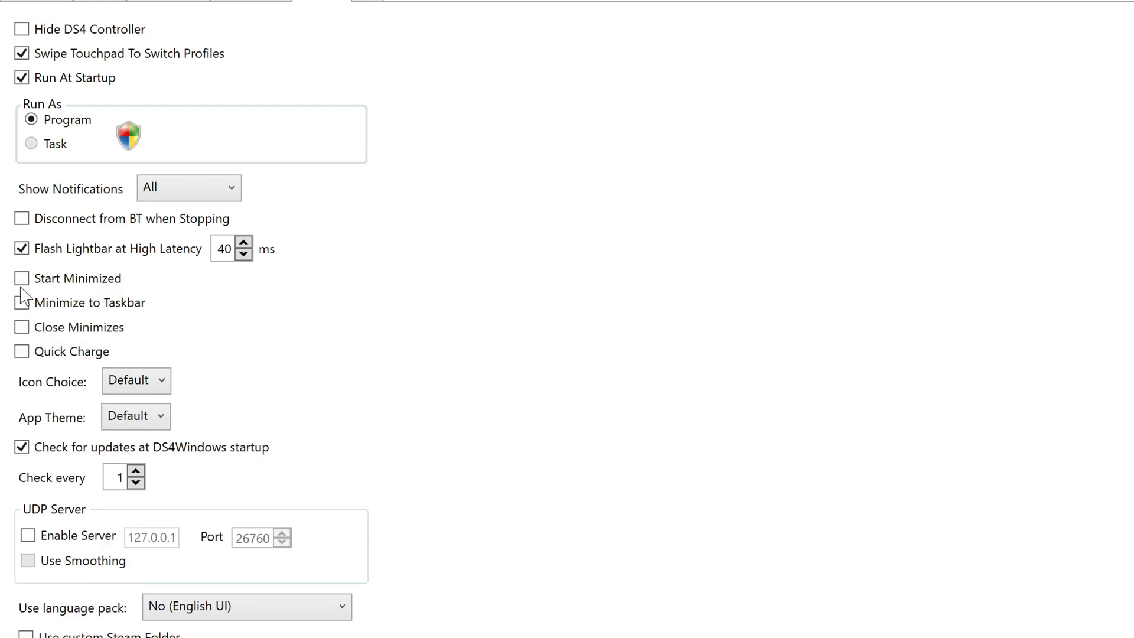
{"action": "left_click", "coordinate": [22, 278]}
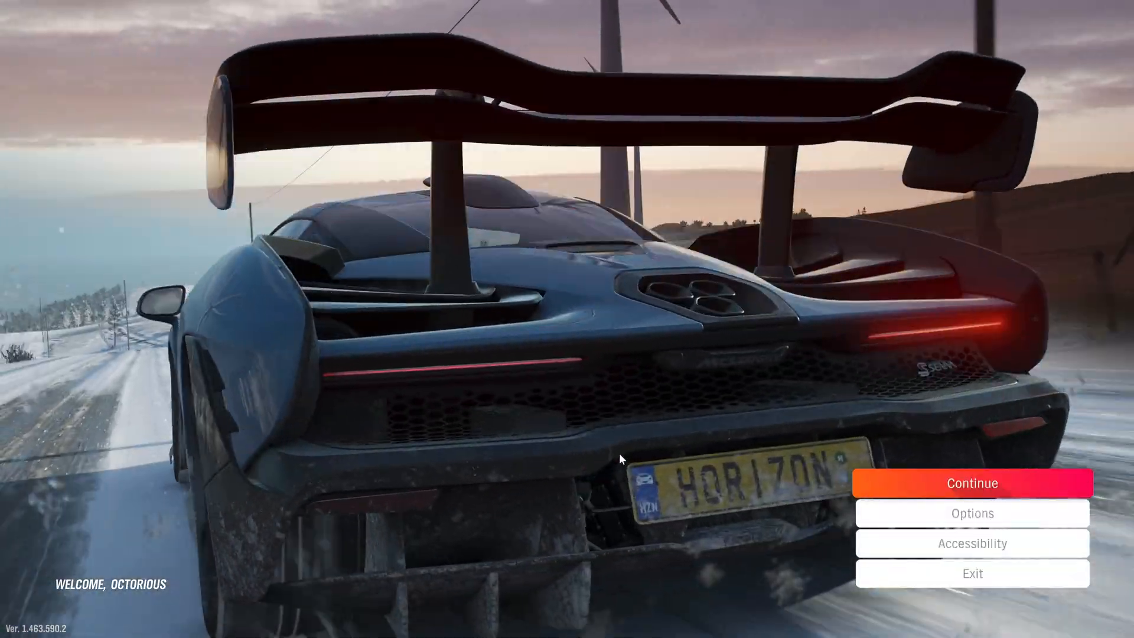
Continue from the Forza Horizon 4 title screen into the game.
{"action": "left_click", "coordinate": [972, 483]}
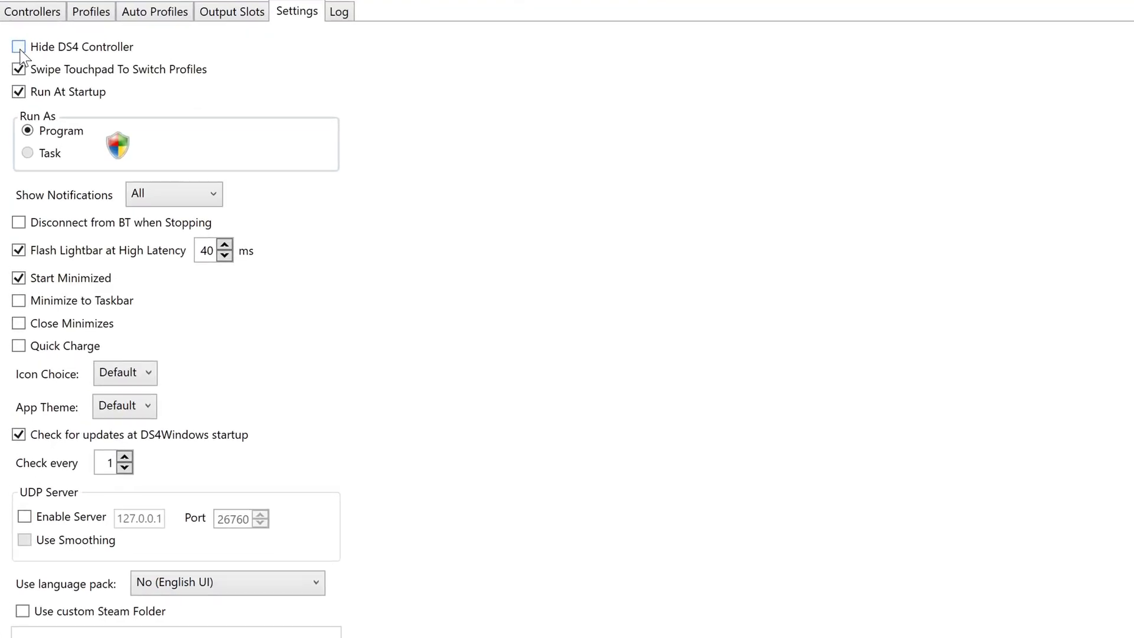
Enable Hide DS4 Controller and accept the unsupported-feature warning.
{"action": "left_click", "coordinate": [20, 47]}
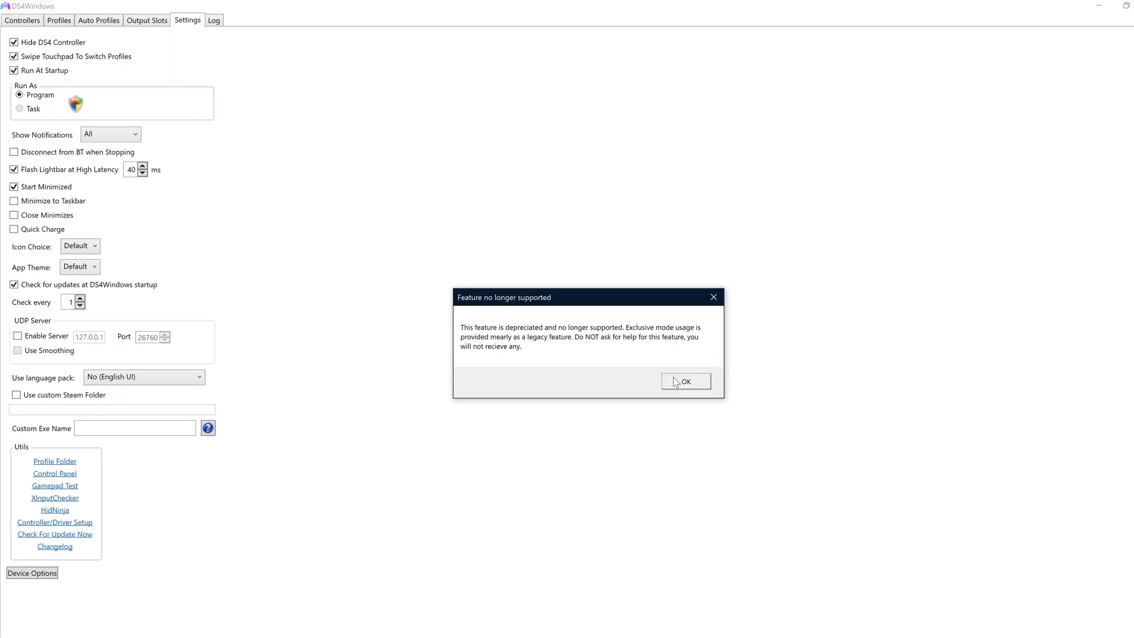